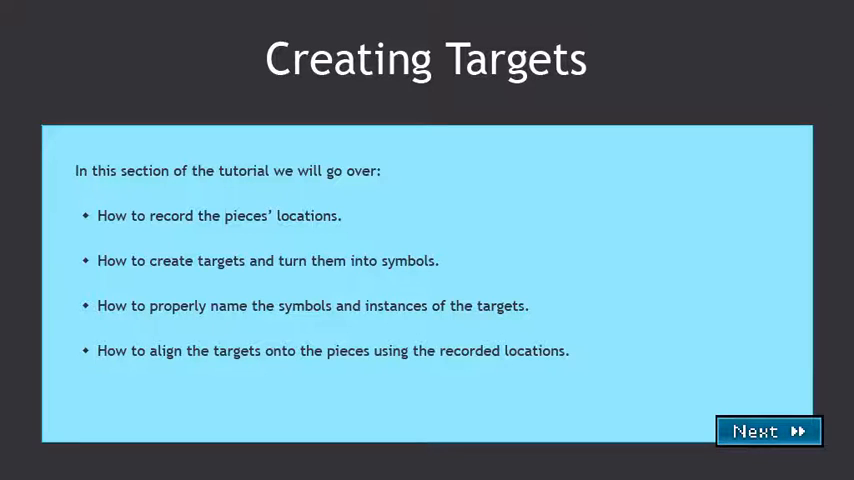
Advance past the Creating Targets intro slide with Next.
left_click(768, 431)
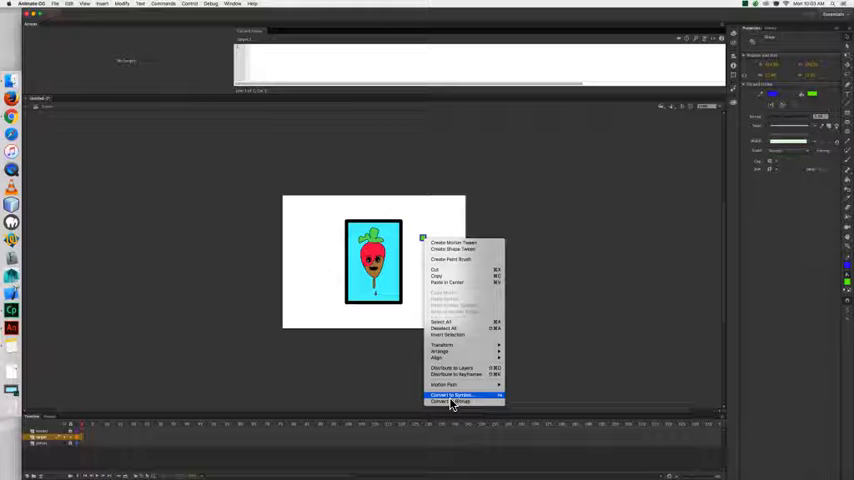
Convert the small target box beside the card into a Movie Clip symbol.
left_click(452, 395)
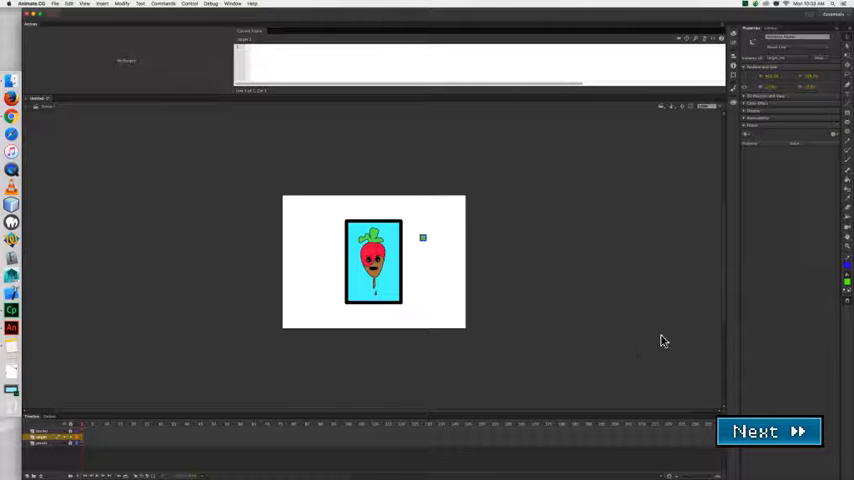